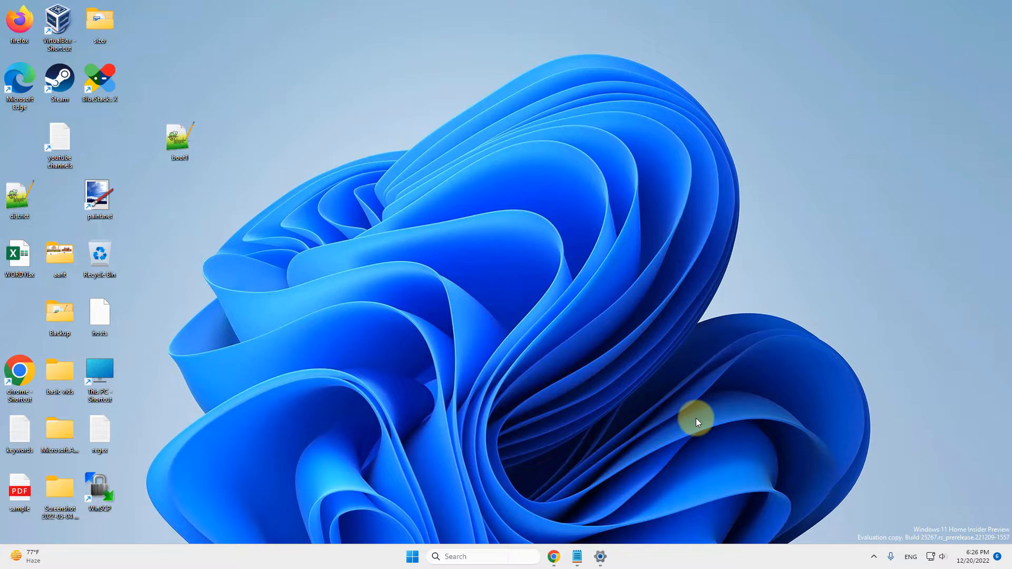
{"action": "mouse_move", "coordinate": [460, 423]}
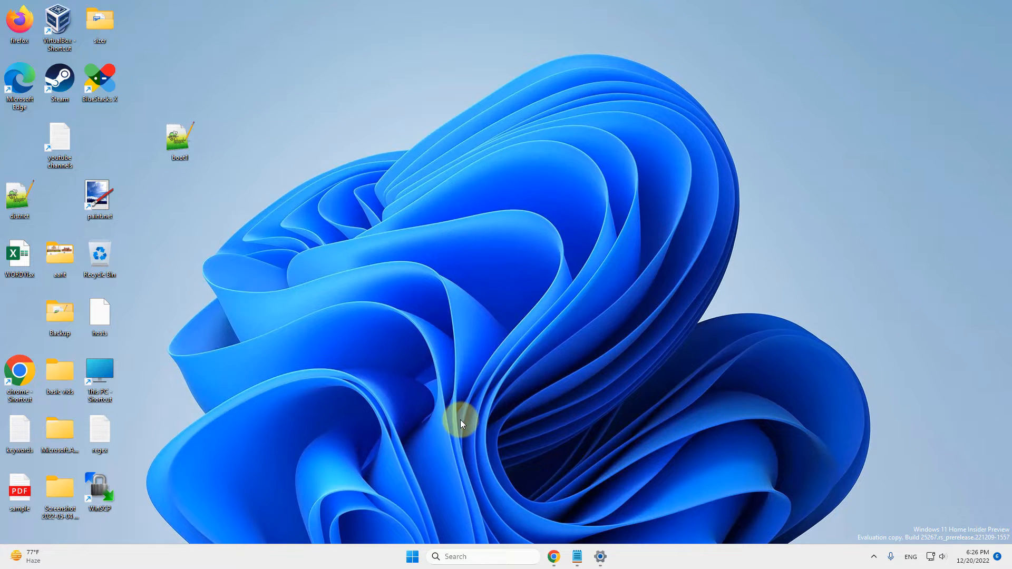
{"action": "mouse_move", "coordinate": [448, 556]}
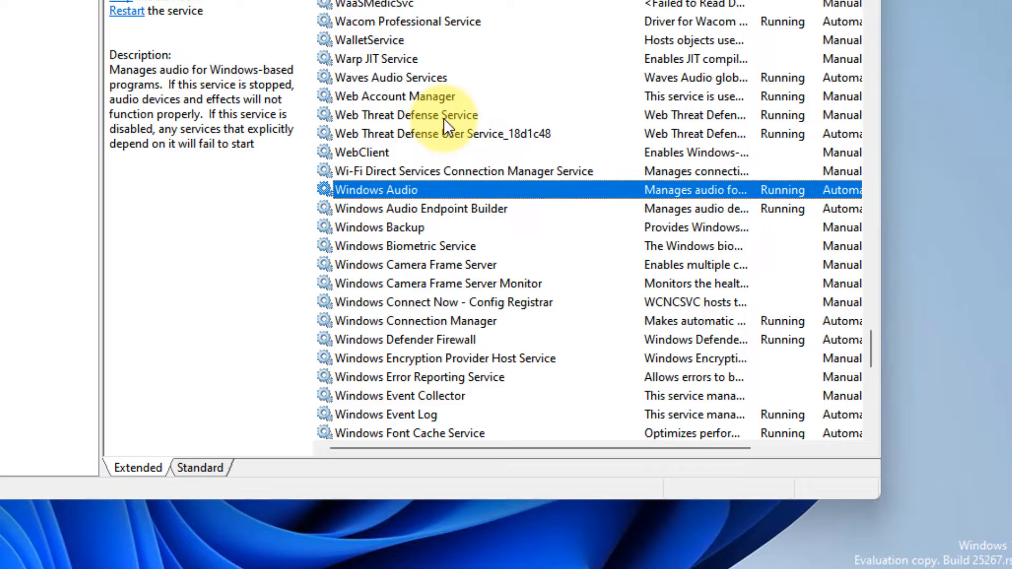
Change the Windows Error Reporting Service startup type to Disabled and apply it.
{"action": "left_click", "coordinate": [420, 362]}
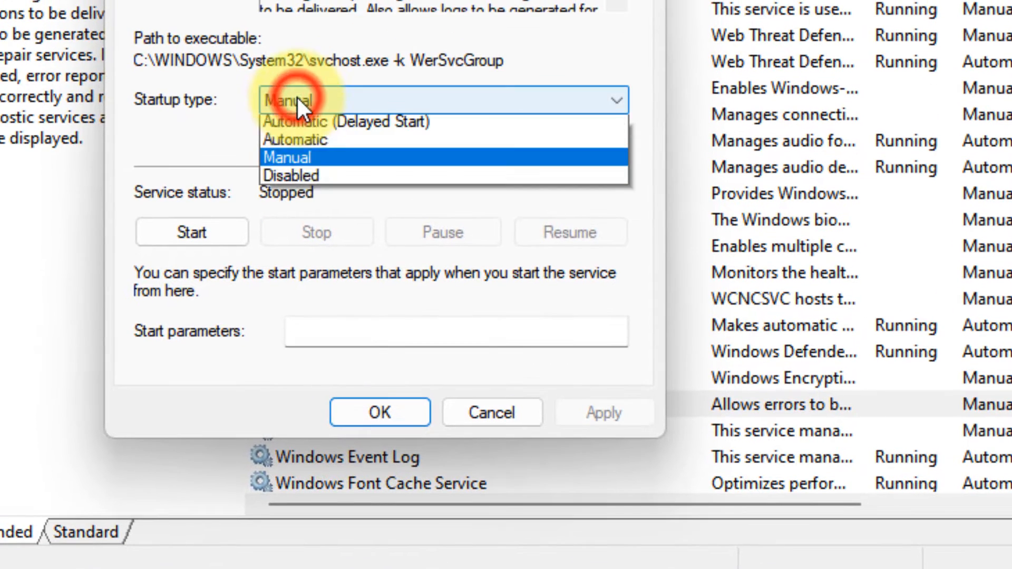
{"action": "left_click", "coordinate": [291, 175]}
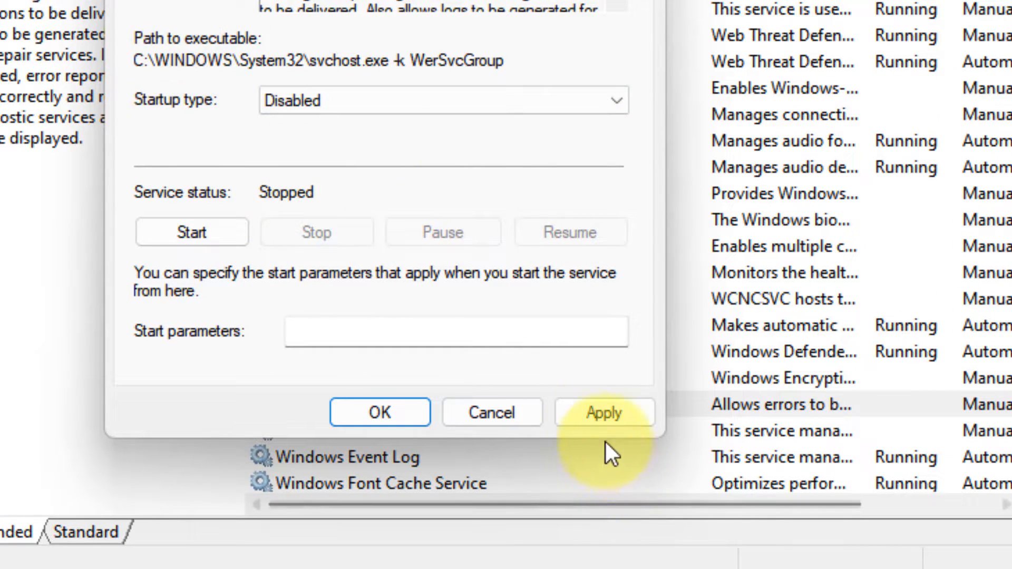
{"action": "left_click", "coordinate": [379, 411]}
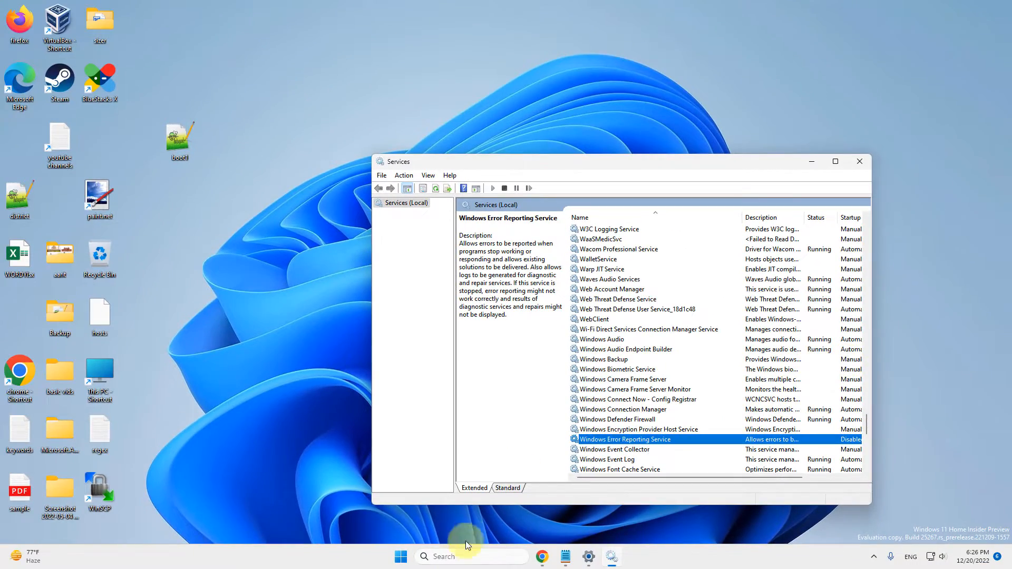
Launch Registry Editor by searching 'reg' and approve the User Account Control prompt.
{"action": "left_click", "coordinate": [468, 556]}
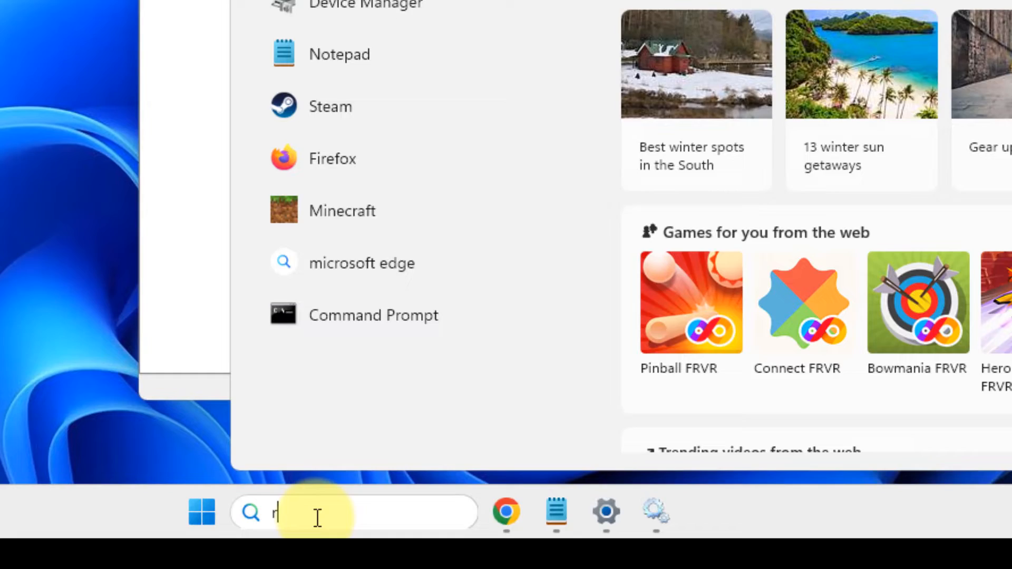
{"action": "type", "text": "reg"}
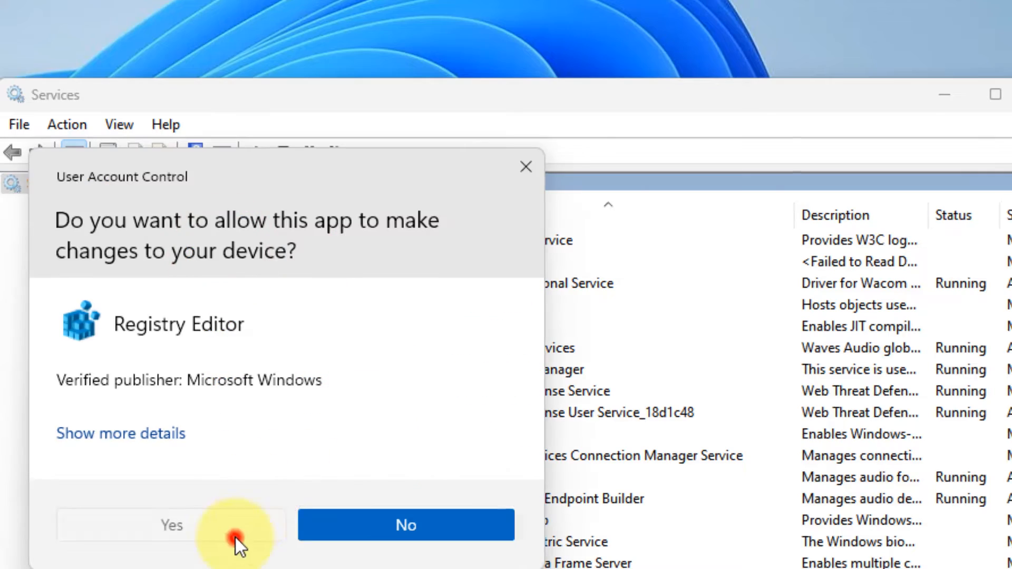
{"action": "left_click", "coordinate": [170, 524]}
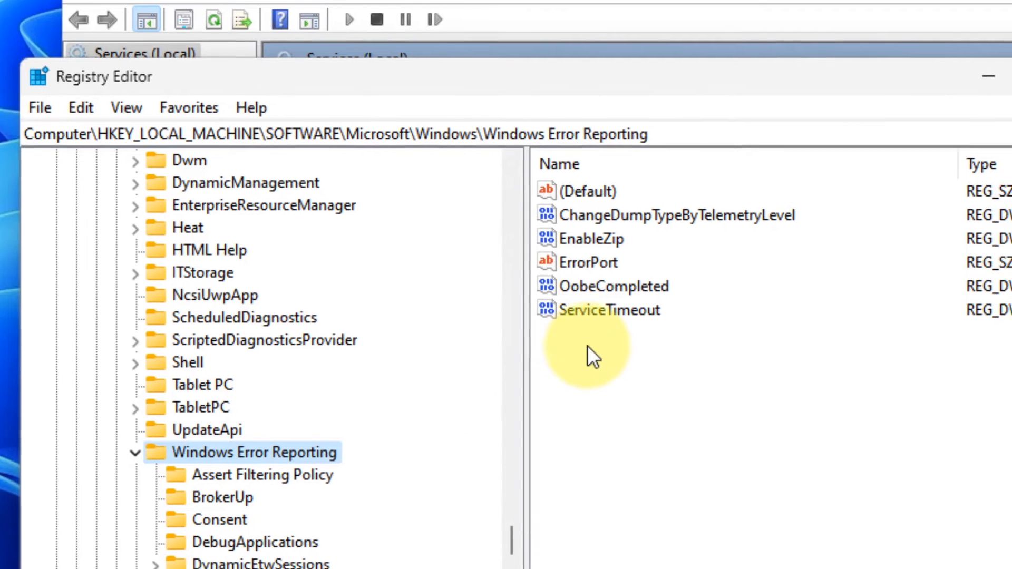
Create a new DWORD (32-bit) value named 'Disabled' in the Windows Error Reporting key.
{"action": "right_click", "coordinate": [594, 355]}
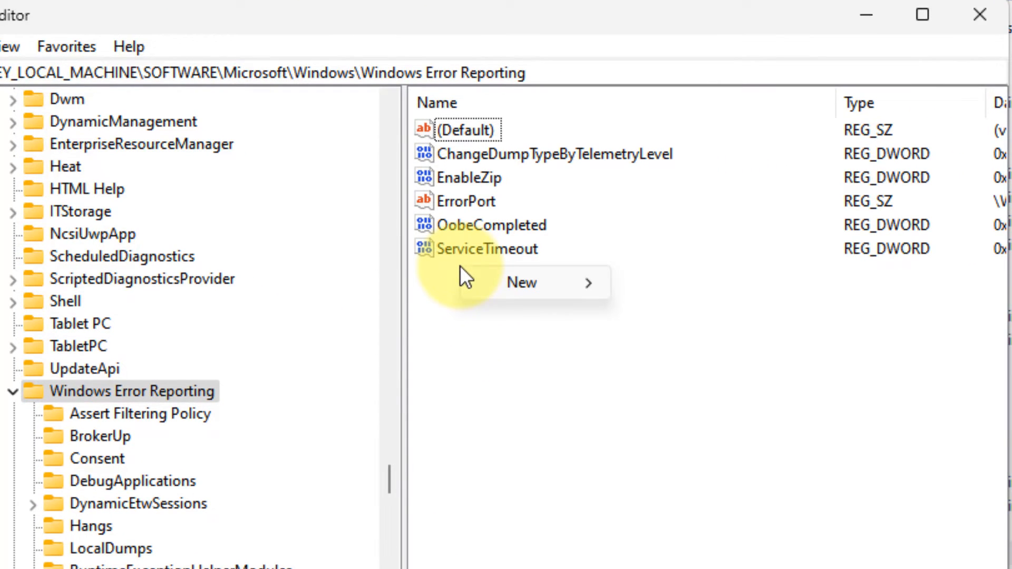
{"action": "mouse_move", "coordinate": [521, 282]}
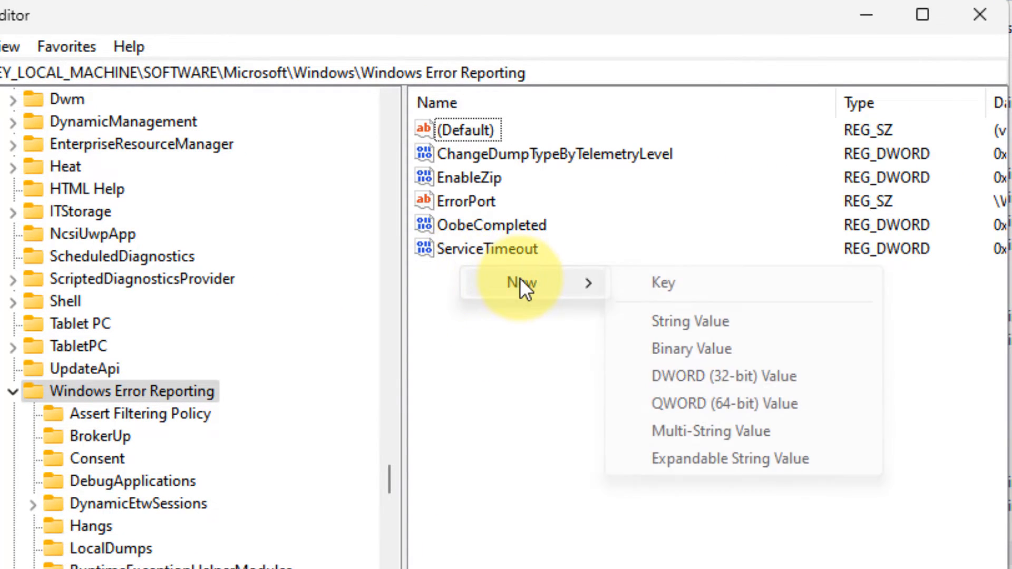
{"action": "mouse_move", "coordinate": [652, 397]}
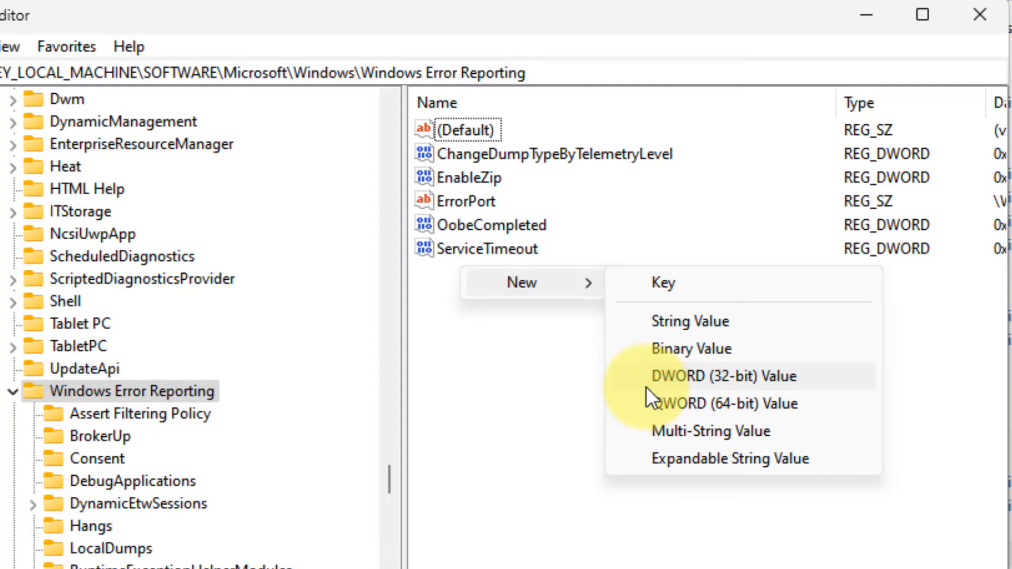
{"action": "left_click", "coordinate": [718, 376]}
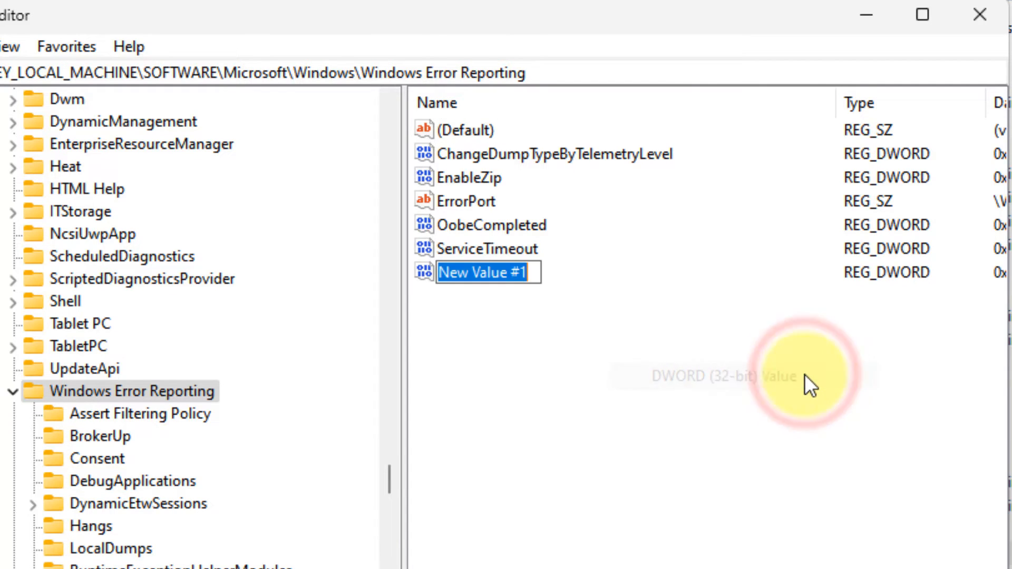
{"action": "type", "text": "Dis"}
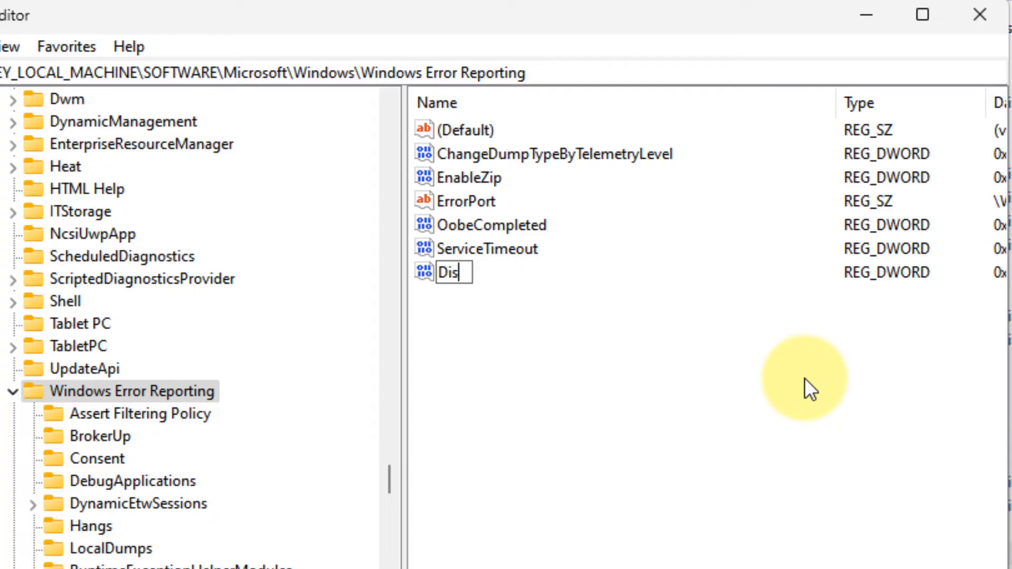
{"action": "type", "text": "abled"}
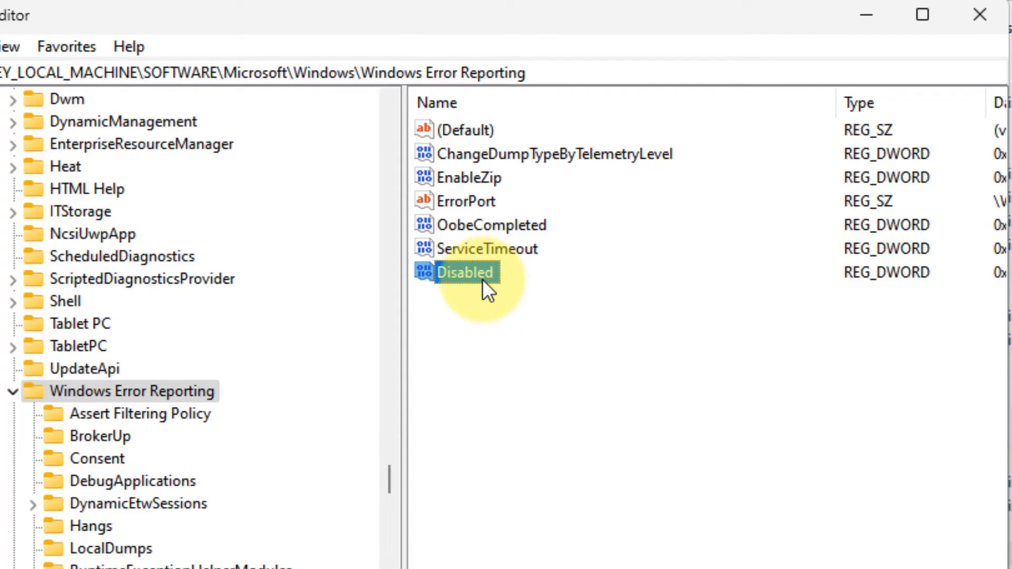
{"action": "double_click", "coordinate": [465, 272]}
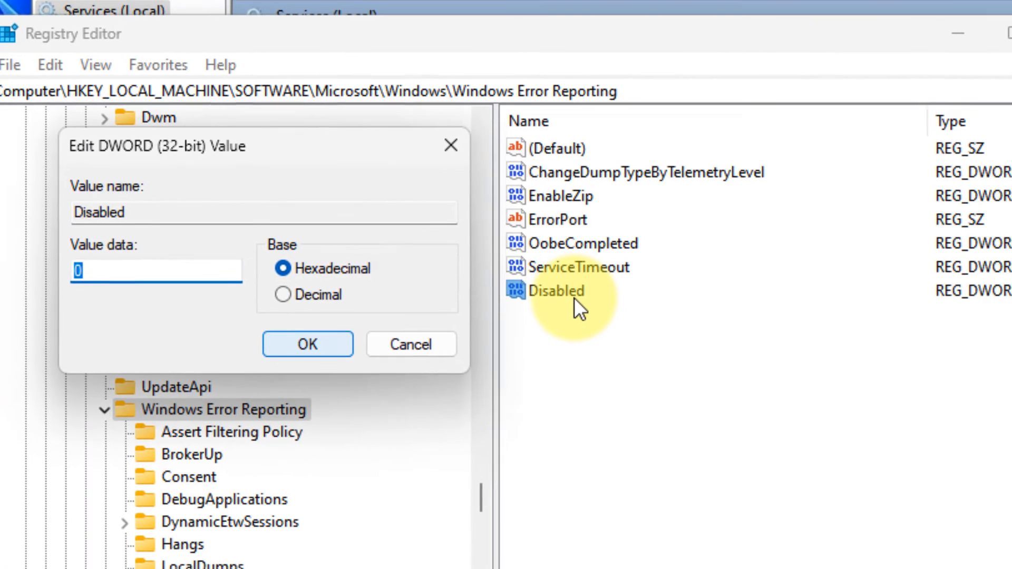
{"action": "left_click", "coordinate": [307, 343]}
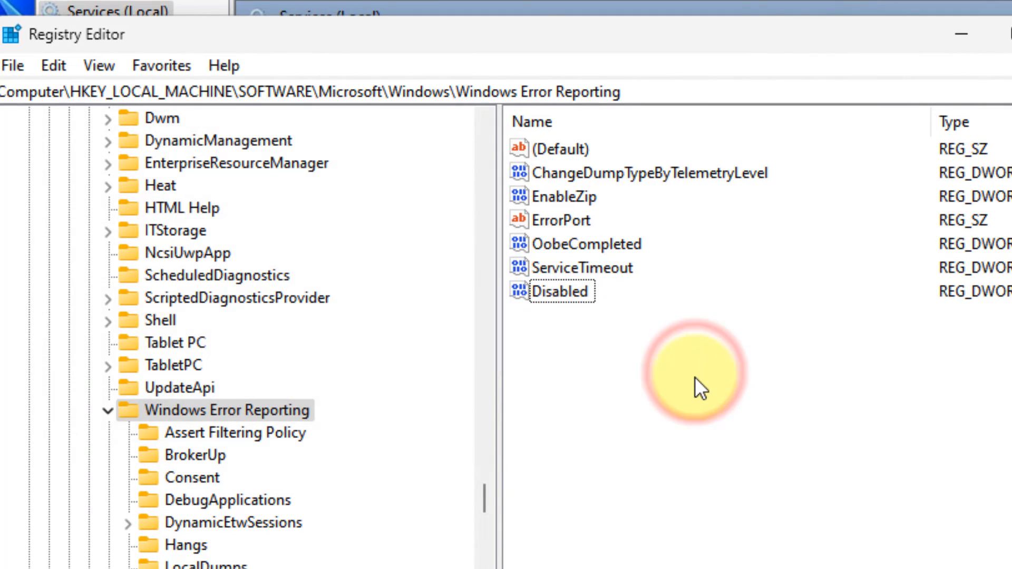